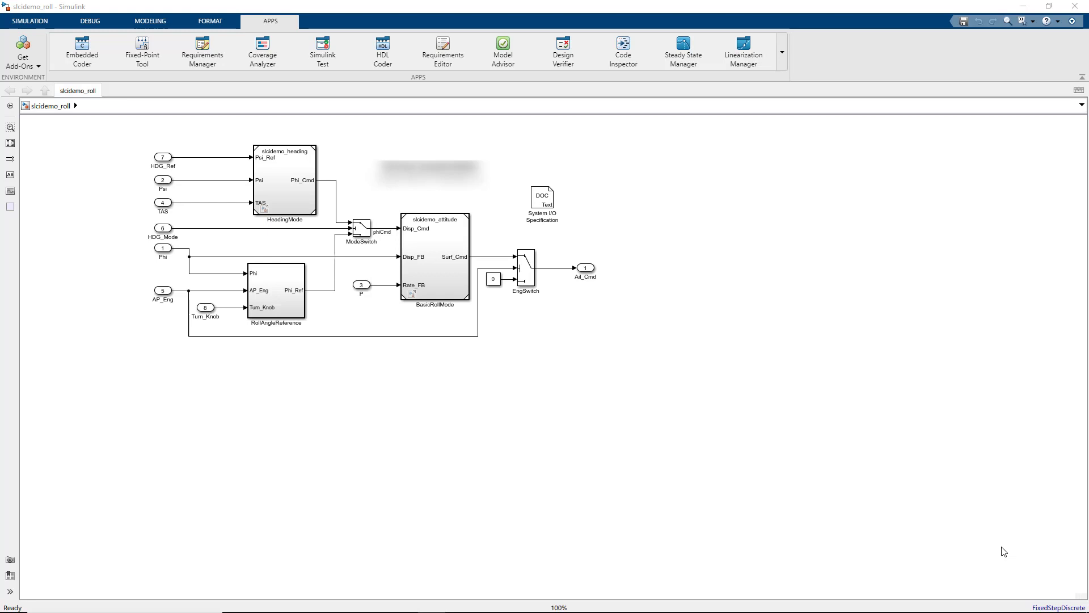
{"action": "mouse_move", "coordinate": [995, 551]}
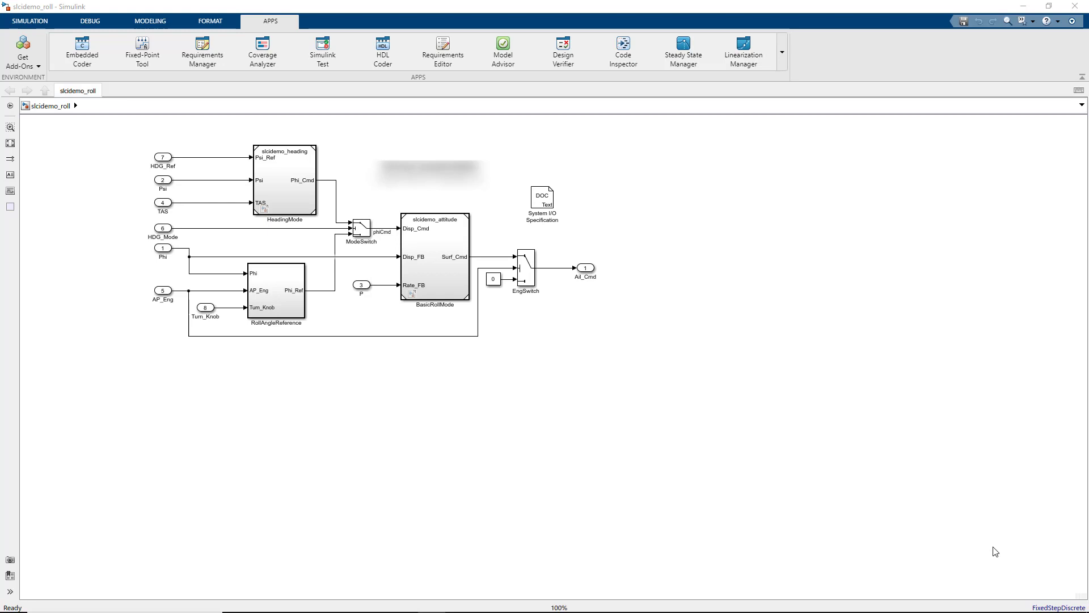
{"action": "mouse_move", "coordinate": [938, 248]}
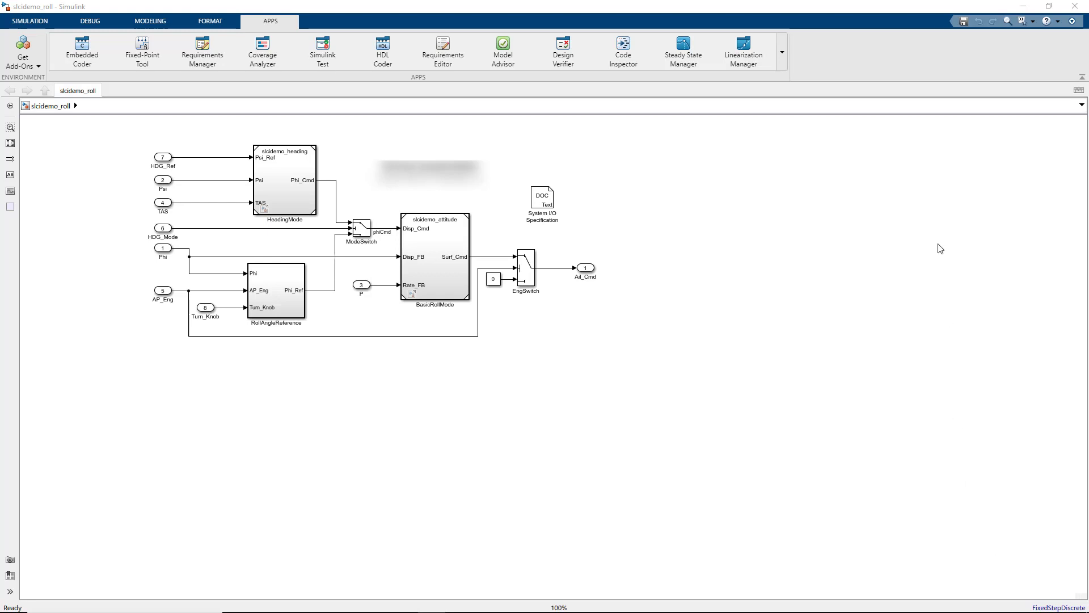
{"action": "mouse_move", "coordinate": [624, 44]}
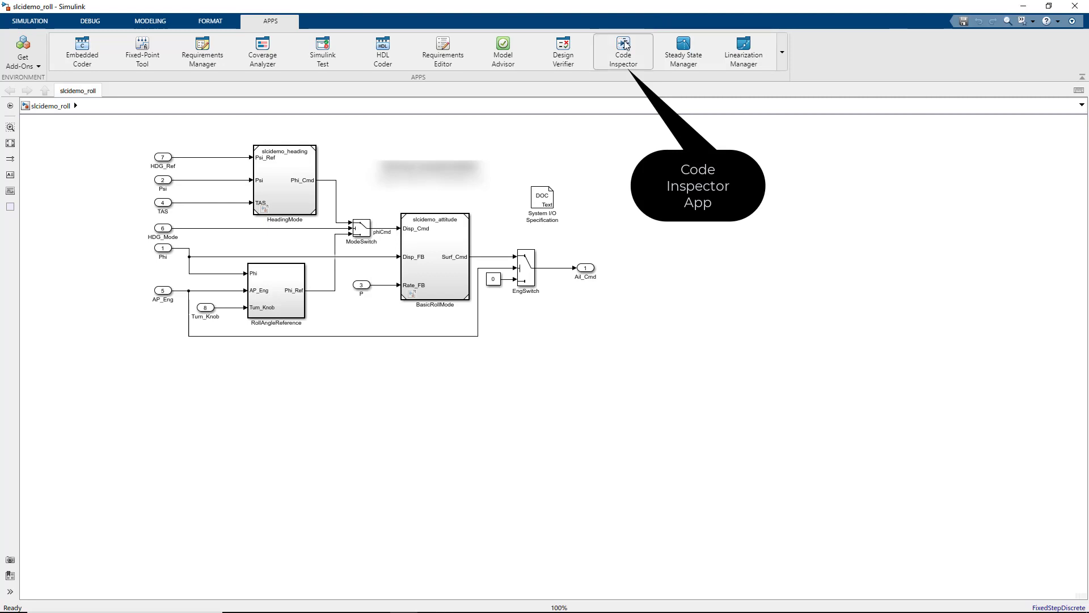
Step: Launch the Code Inspector app from the Apps tab for slcidemo_roll
{"action": "left_click", "coordinate": [623, 47]}
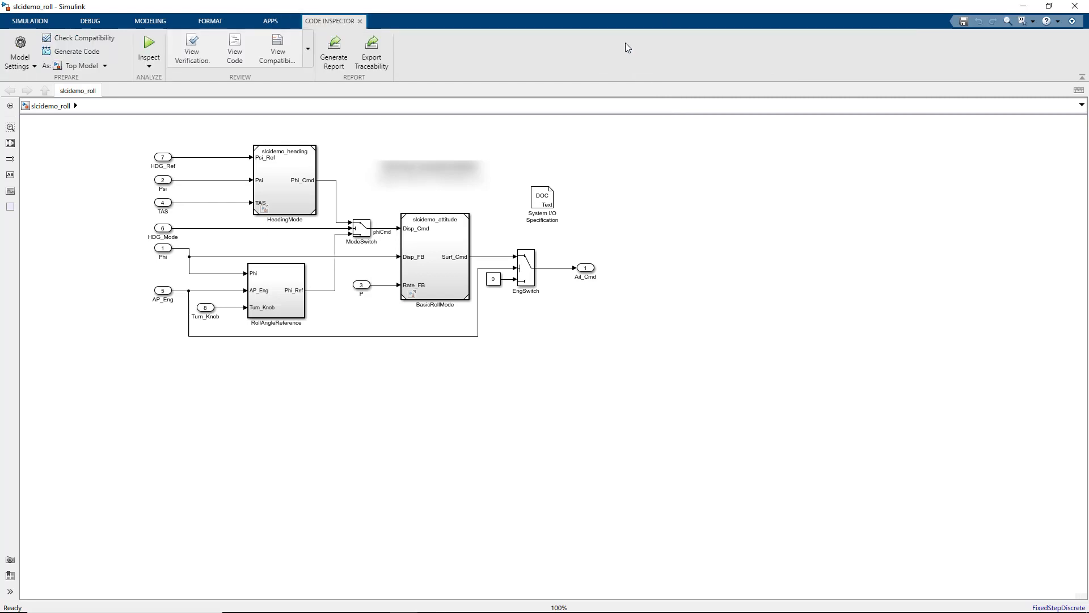
{"action": "mouse_move", "coordinate": [83, 38]}
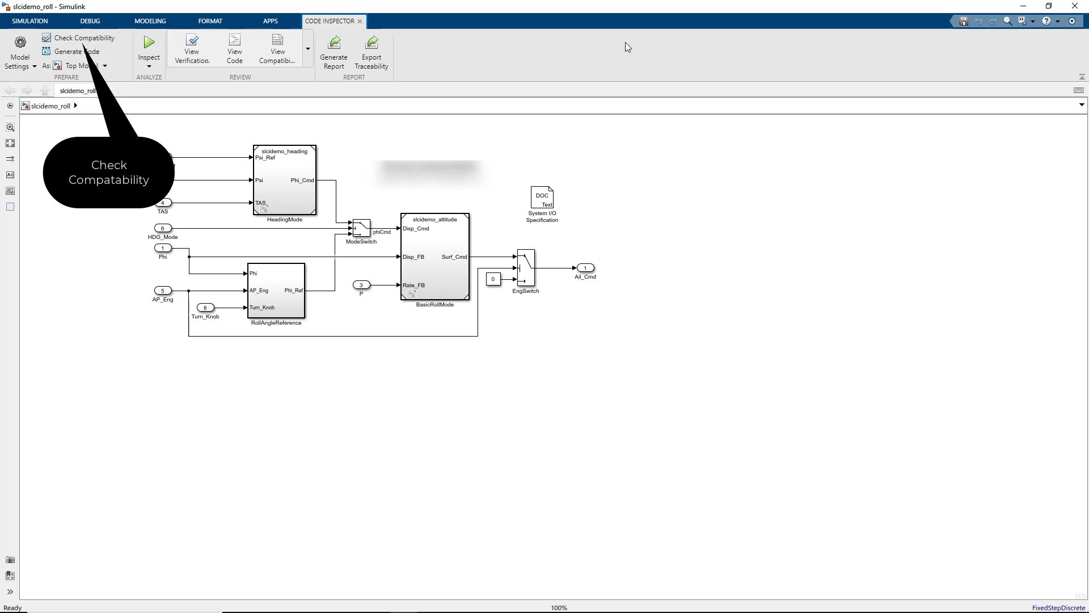
{"action": "mouse_move", "coordinate": [620, 52]}
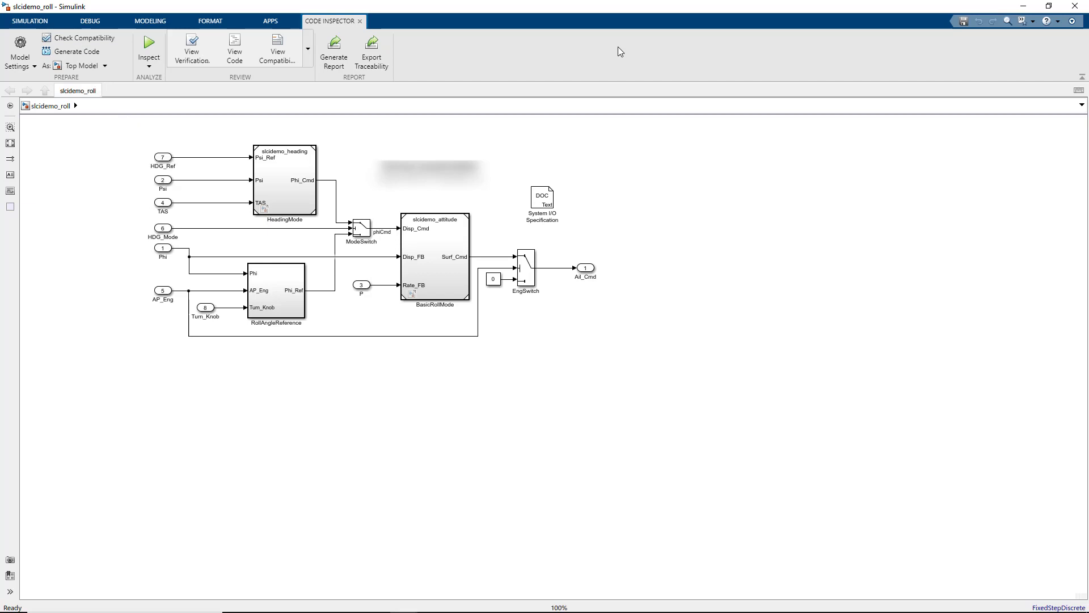
{"action": "mouse_move", "coordinate": [277, 51]}
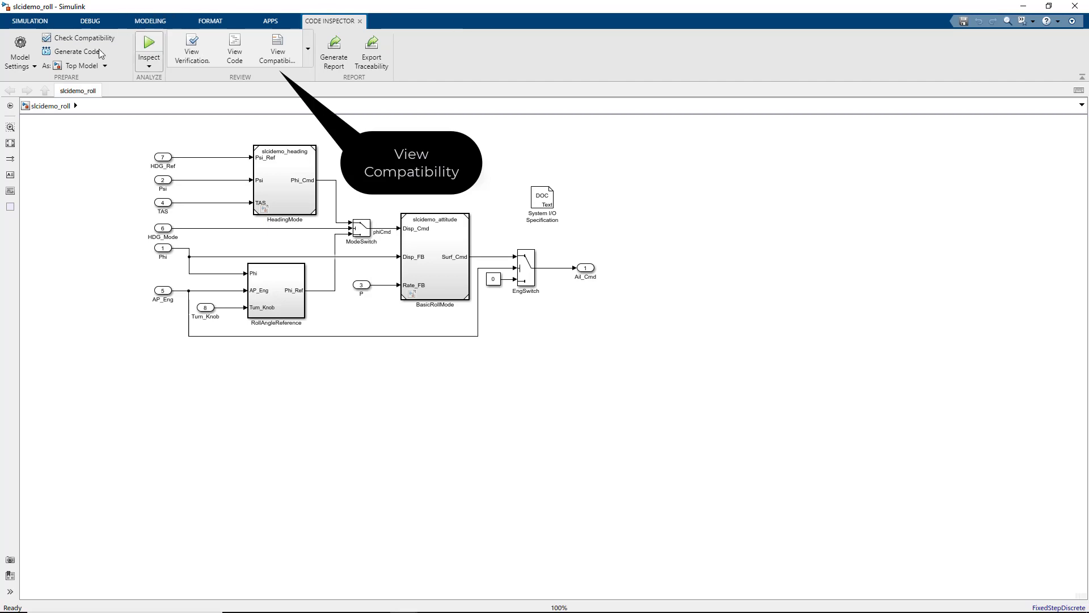
{"action": "mouse_move", "coordinate": [292, 39]}
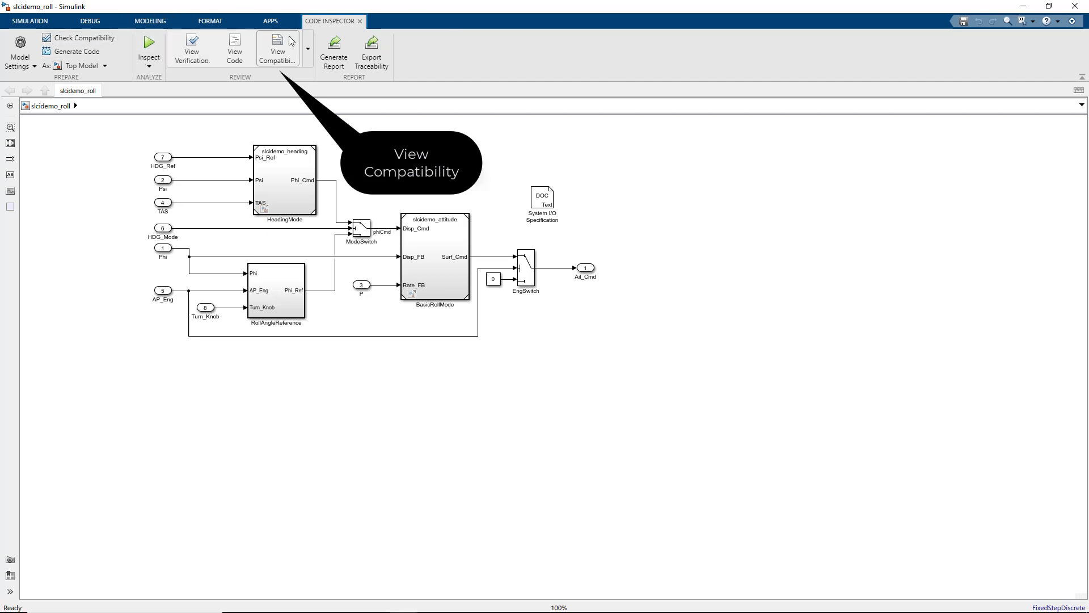
Step: Show the Compatibility Checker report: 66 passed, 0 failed, 1 warning
{"action": "left_click", "coordinate": [278, 47]}
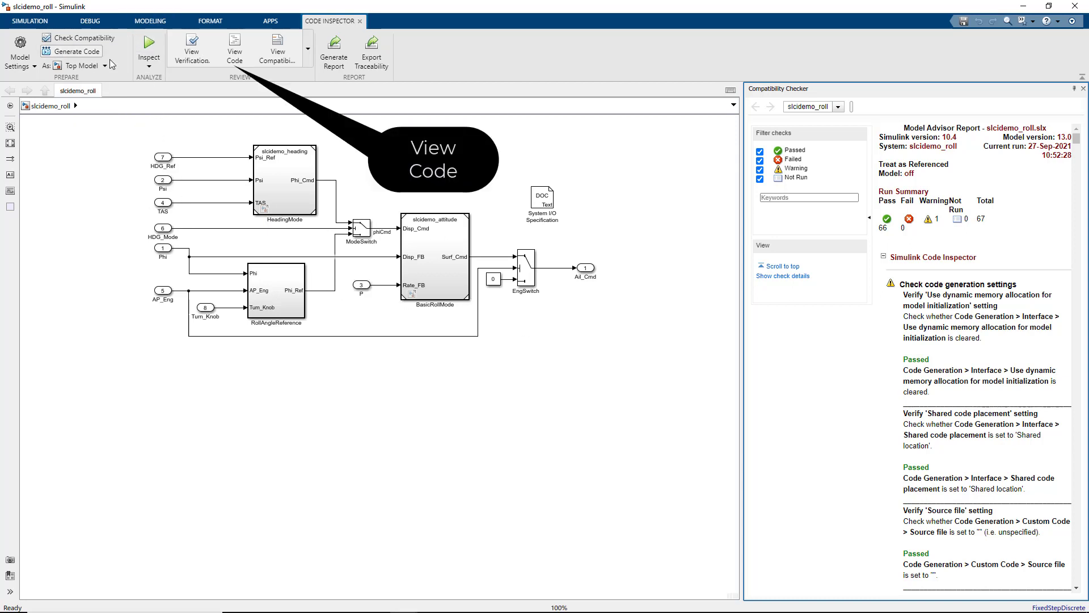
Step: Show the generated slcidemo_roll.c code with its model step function beside the diagram
{"action": "left_click", "coordinate": [234, 48]}
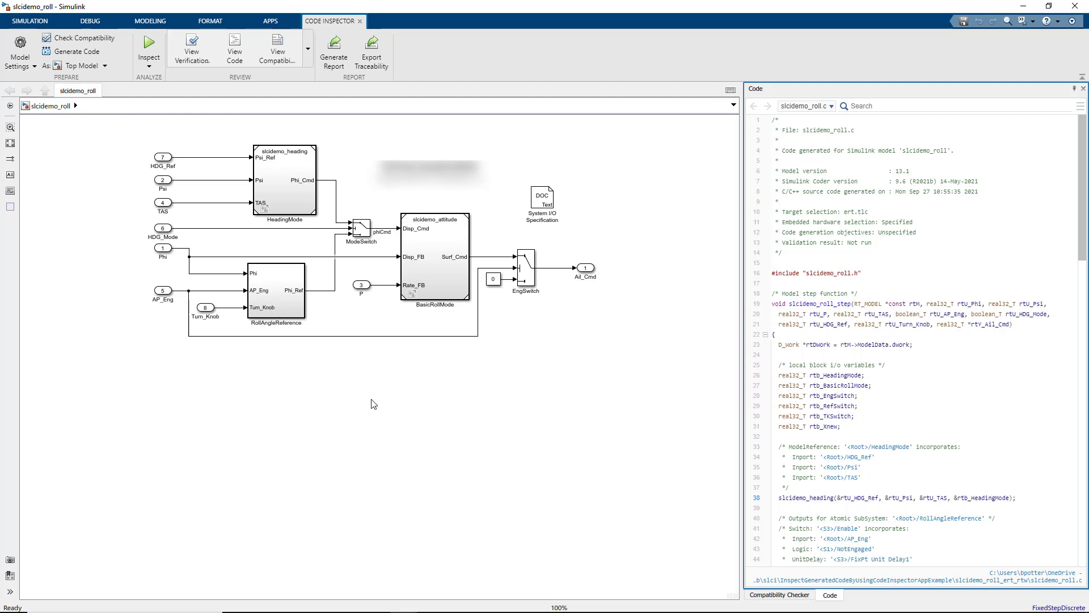
{"action": "mouse_move", "coordinate": [150, 43]}
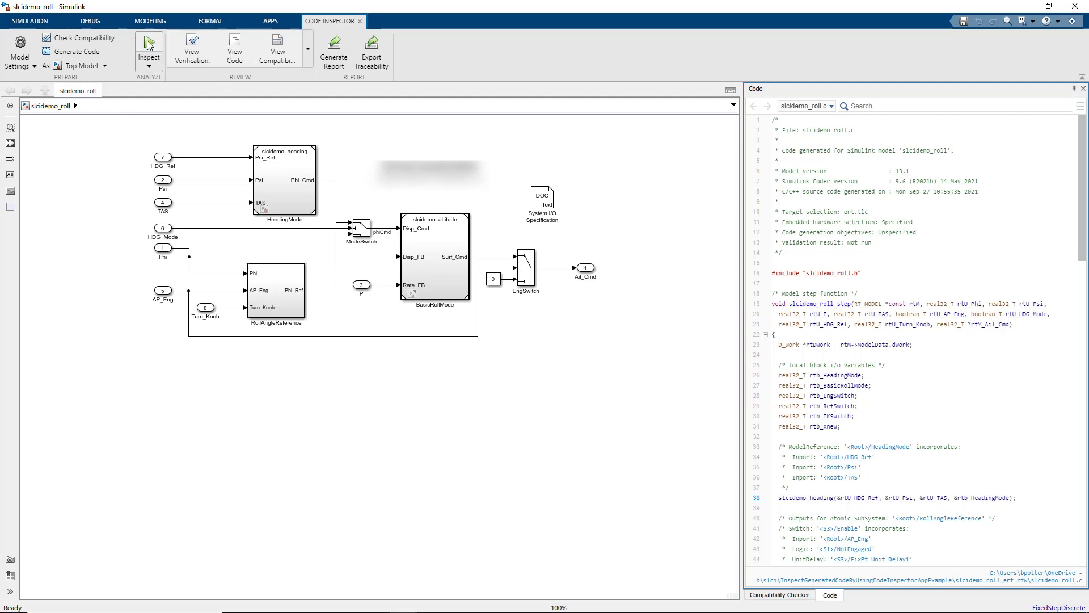
{"action": "mouse_move", "coordinate": [148, 43]}
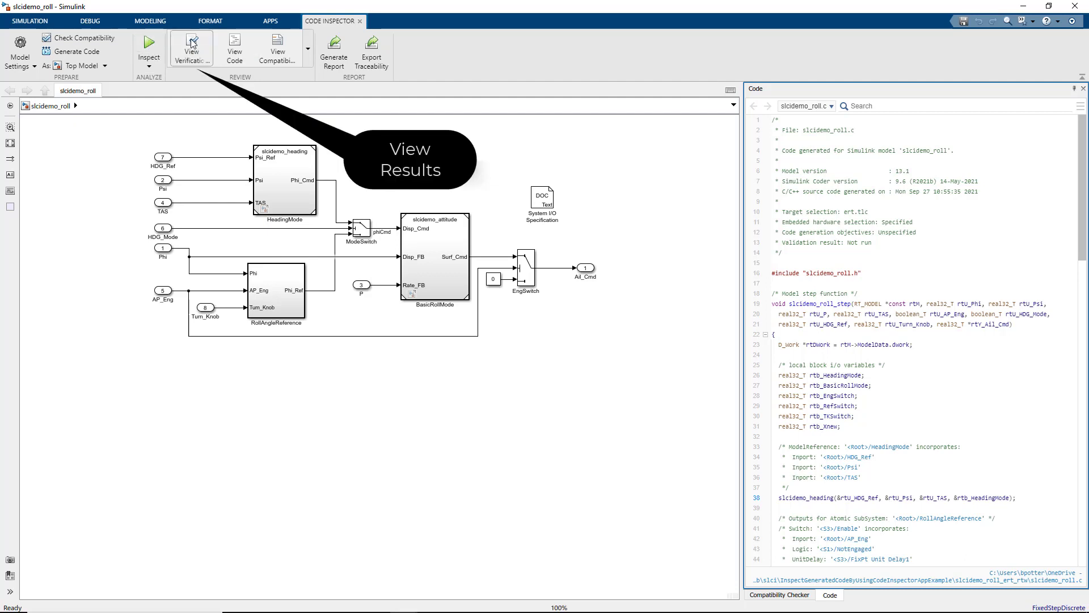
Step: Show the Verification Results panel: status Passed, 24 verified, none failed
{"action": "left_click", "coordinate": [192, 47]}
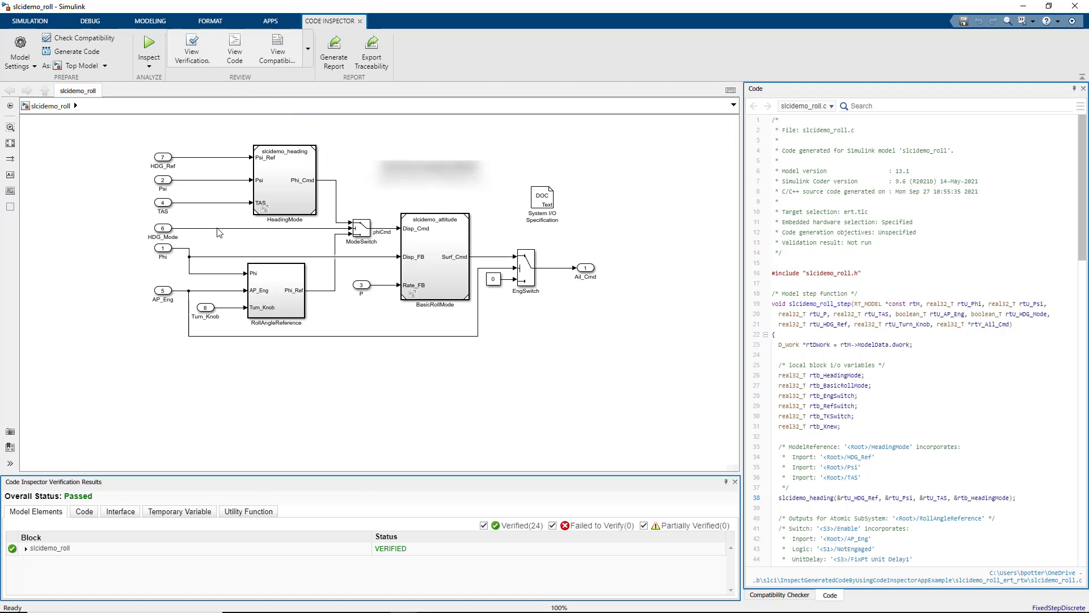
{"action": "mouse_move", "coordinate": [333, 46]}
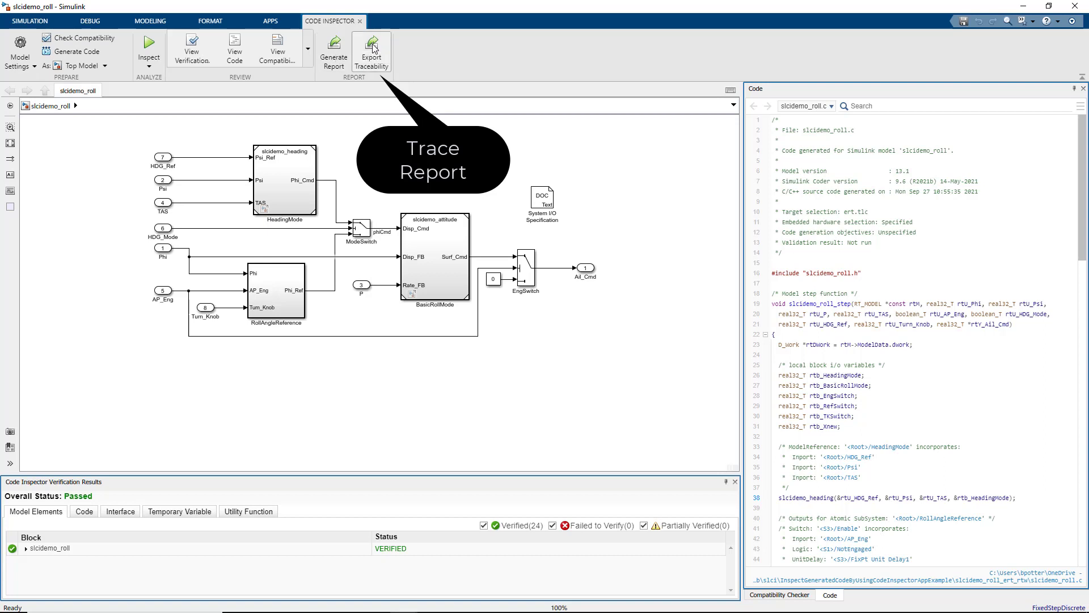
{"action": "mouse_move", "coordinate": [374, 46]}
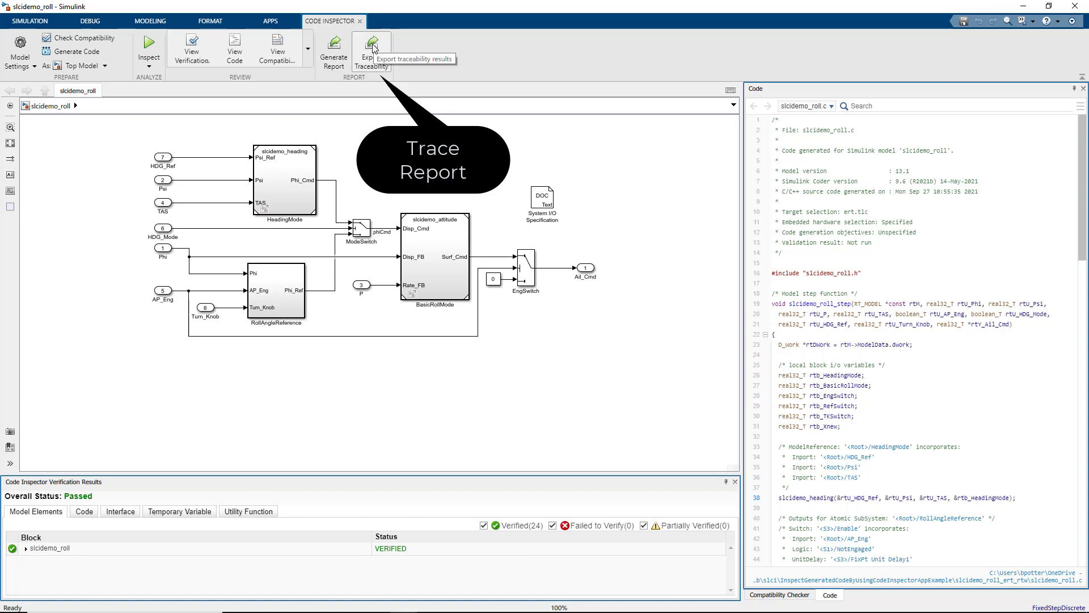